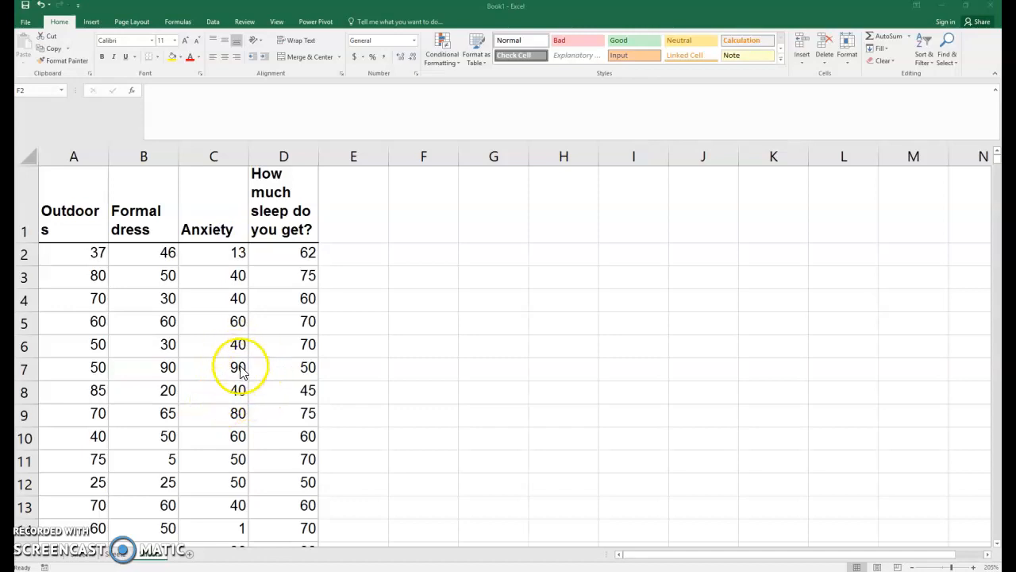
{"action": "mouse_move", "coordinate": [273, 328]}
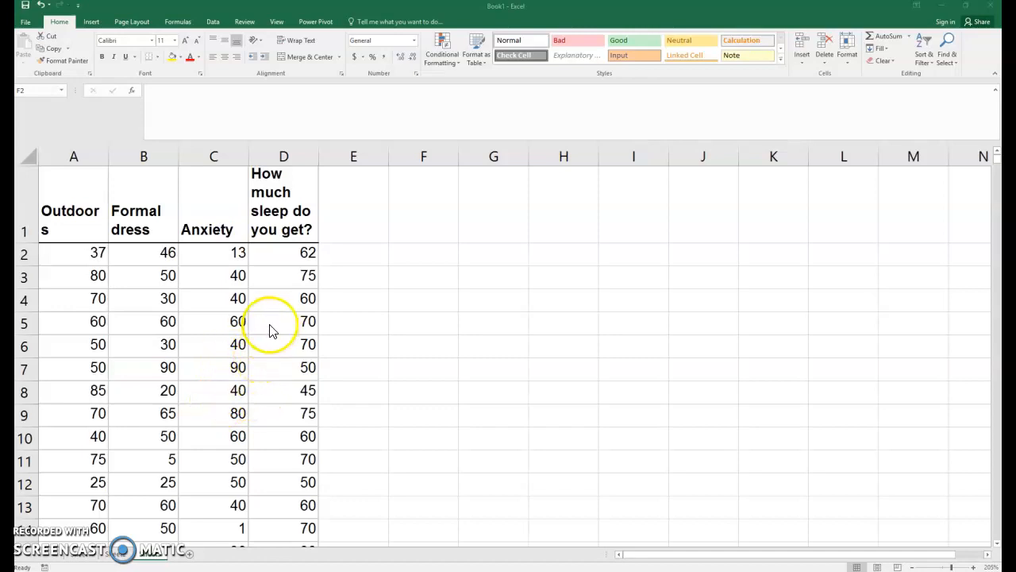
{"action": "mouse_move", "coordinate": [219, 262]}
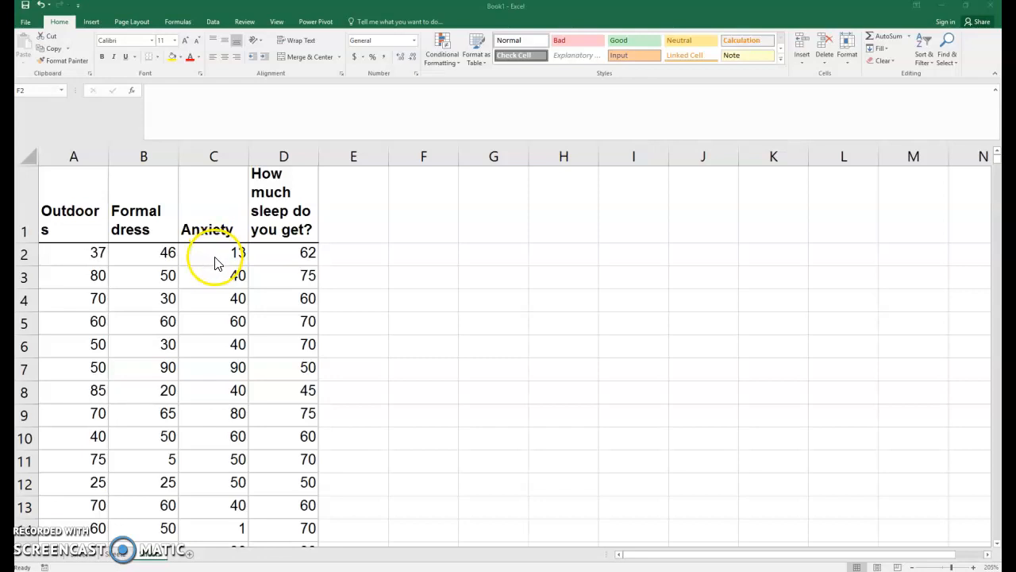
- Highlight the whole sleep column (D) with a yellow fill as the predicted variable
{"action": "left_click", "coordinate": [143, 209]}
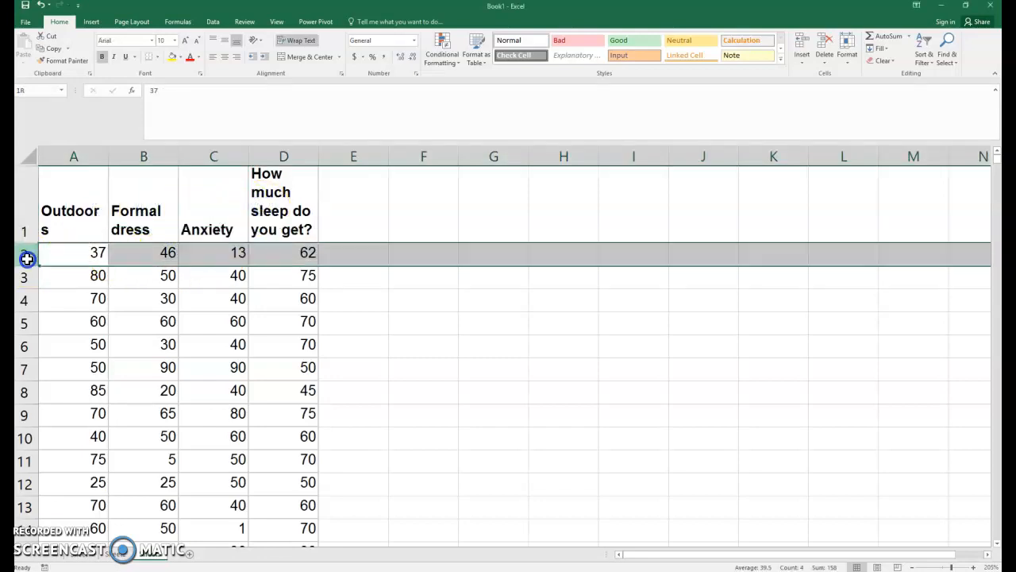
{"action": "left_click", "coordinate": [24, 299]}
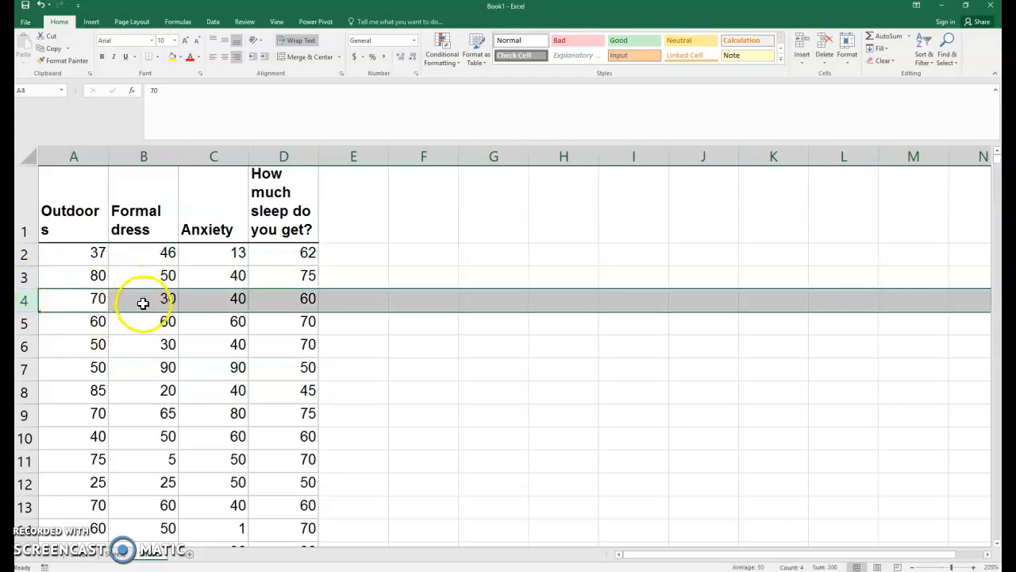
{"action": "mouse_move", "coordinate": [304, 238]}
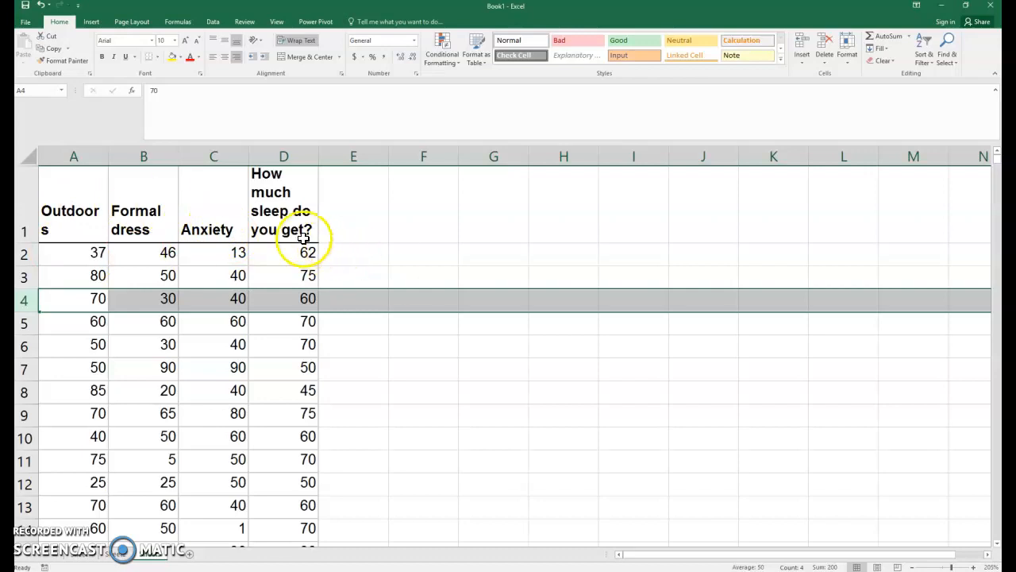
{"action": "left_click", "coordinate": [283, 156]}
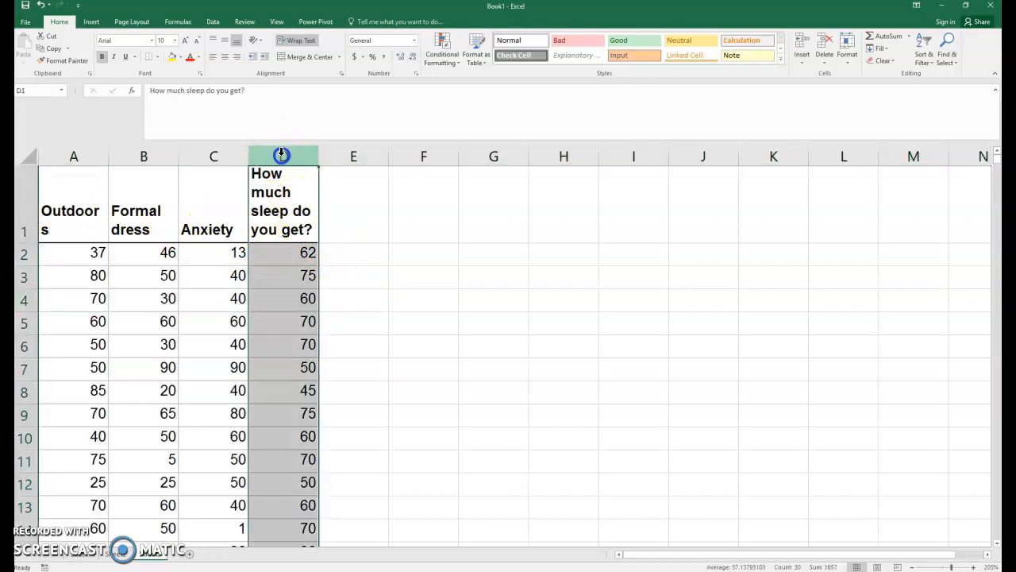
{"action": "left_click", "coordinate": [175, 57]}
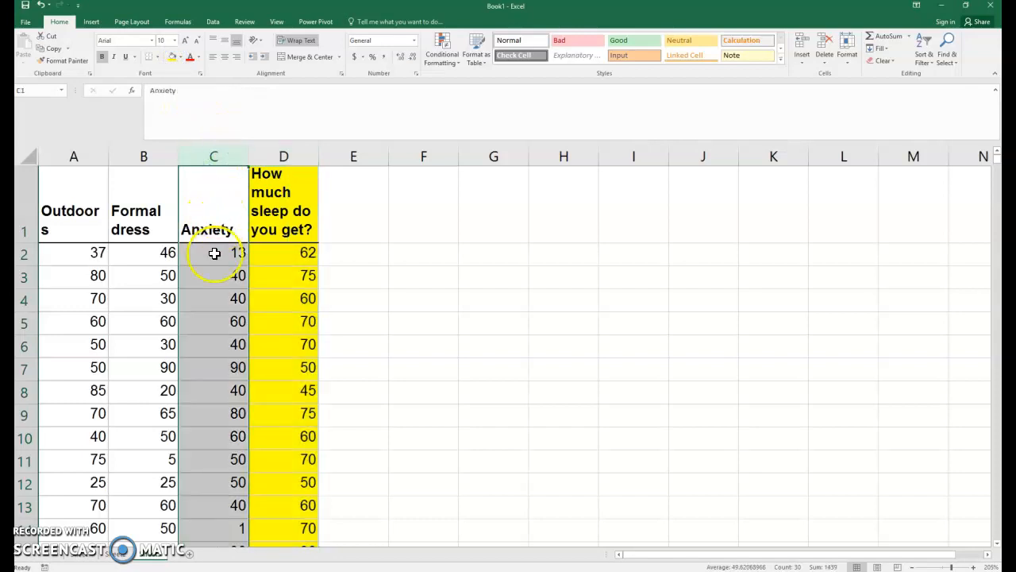
{"action": "mouse_move", "coordinate": [211, 324]}
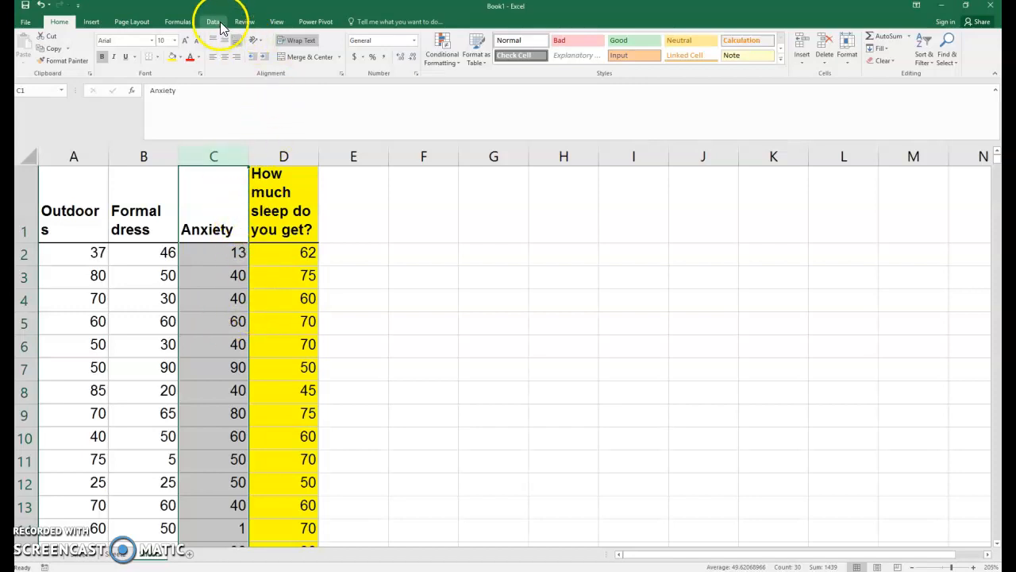
- Enable the Analysis ToolPak through Excel Options > Add-ins > Excel Add-ins
{"action": "left_click", "coordinate": [213, 23]}
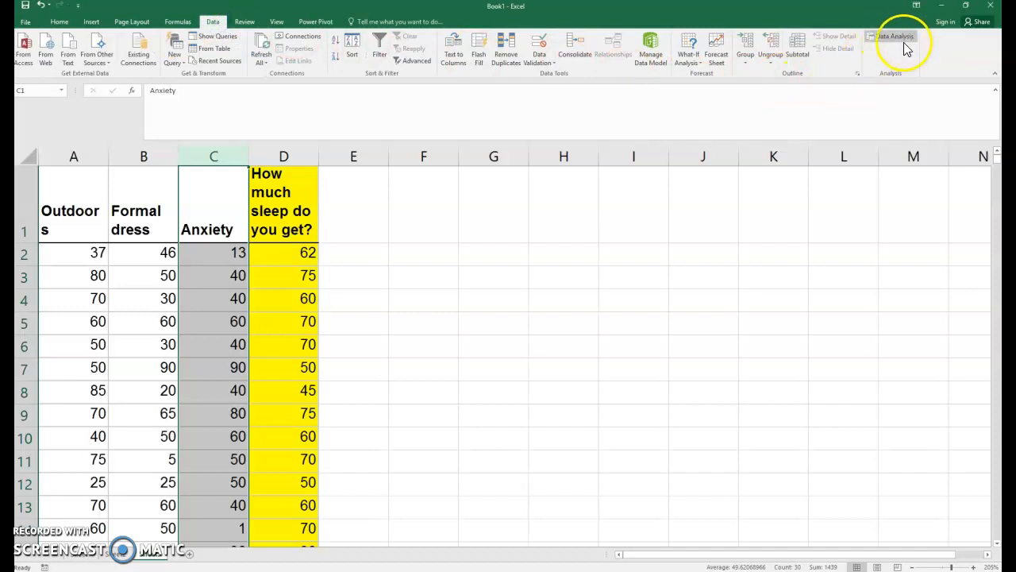
{"action": "mouse_move", "coordinate": [896, 36]}
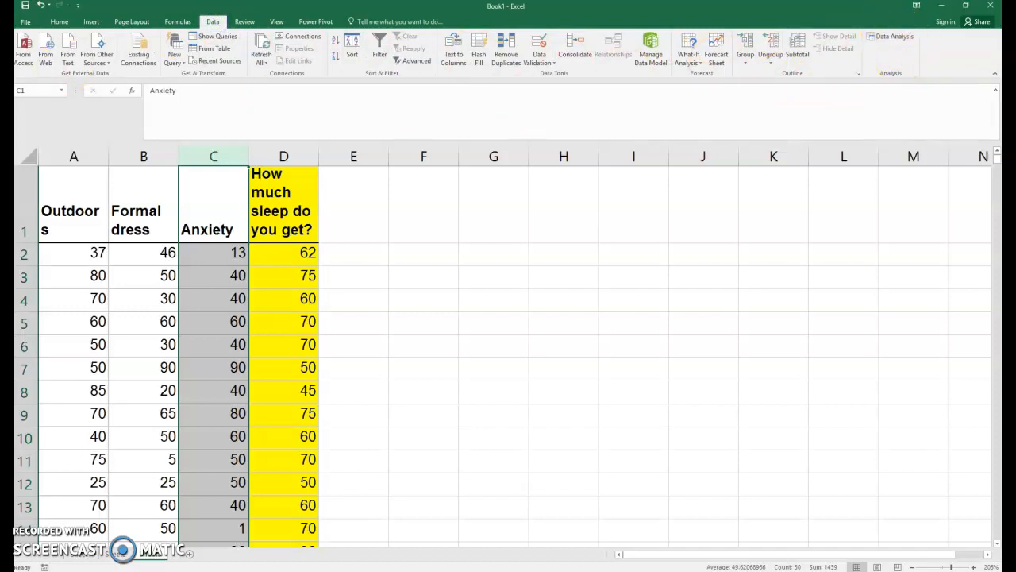
{"action": "left_click", "coordinate": [26, 23]}
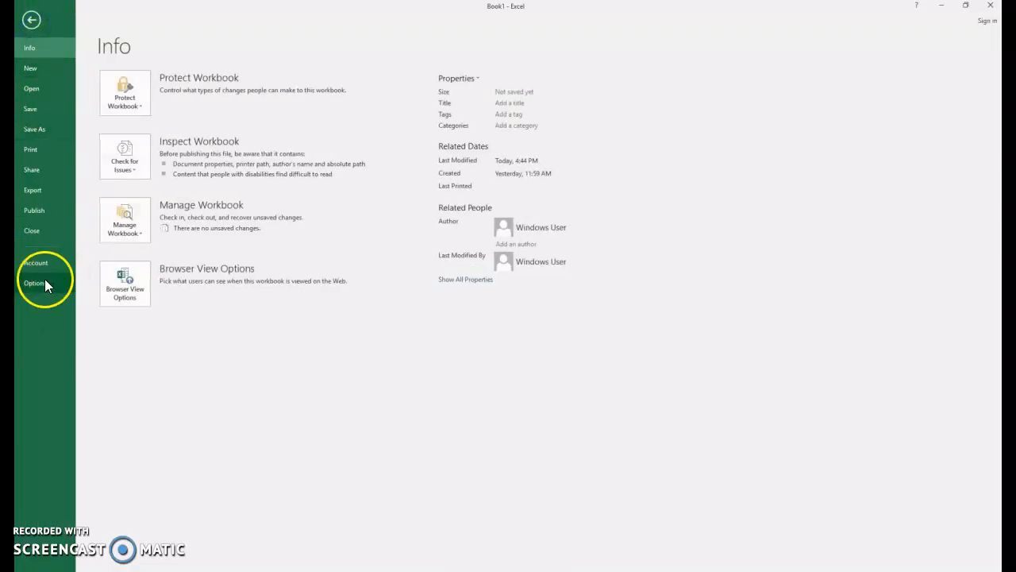
{"action": "left_click", "coordinate": [35, 283]}
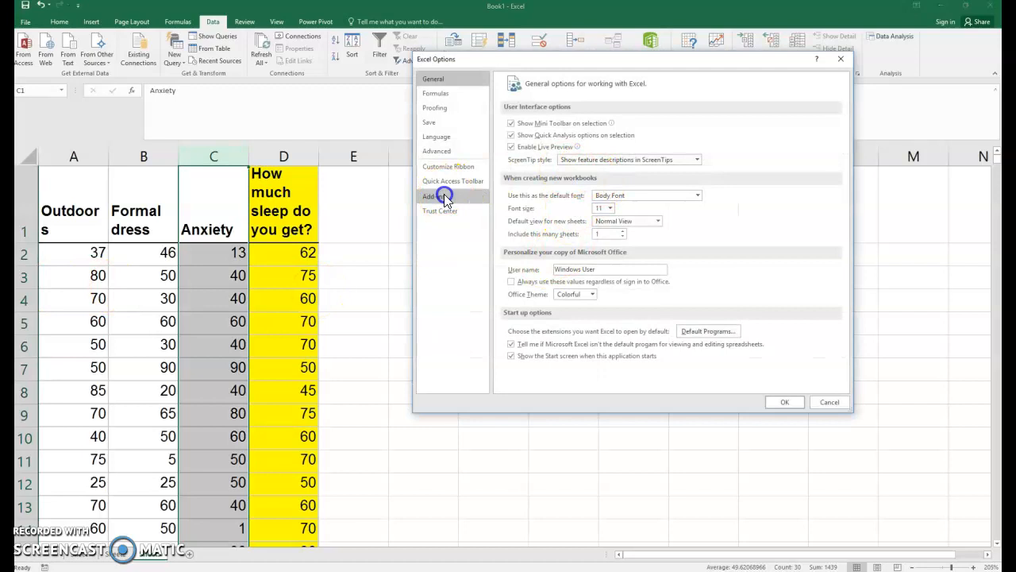
{"action": "left_click", "coordinate": [433, 197]}
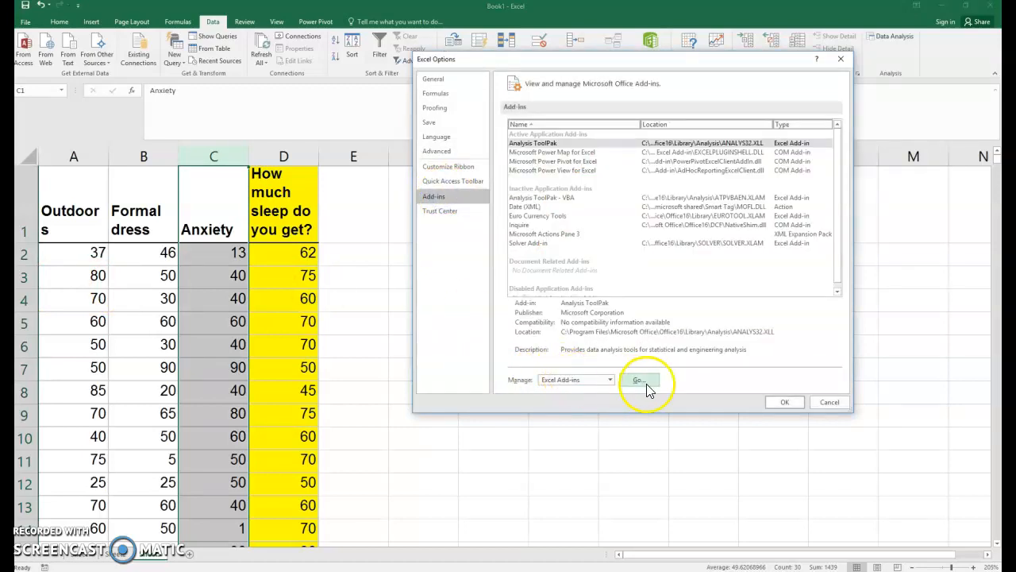
{"action": "left_click", "coordinate": [639, 380]}
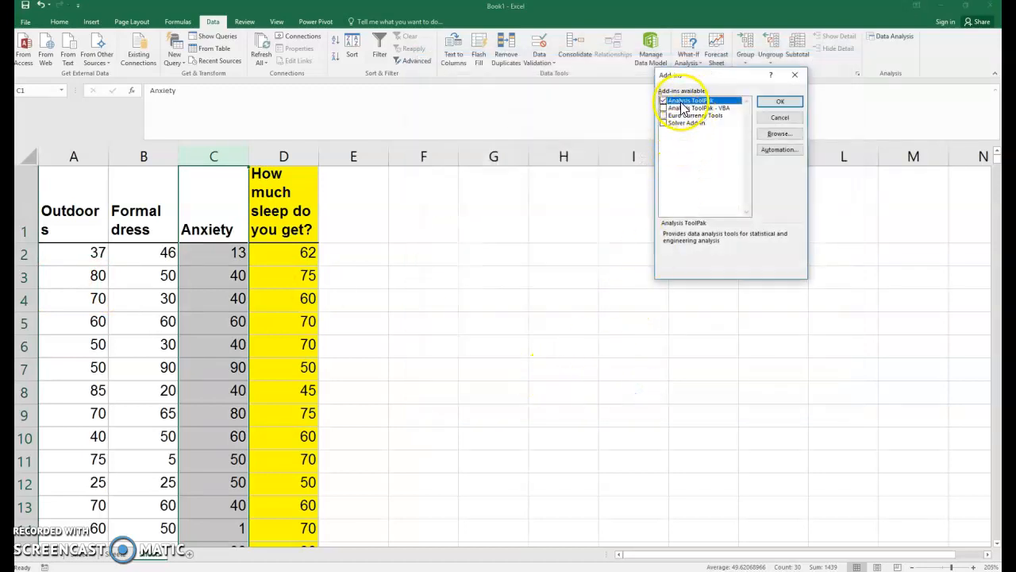
{"action": "left_click", "coordinate": [778, 102]}
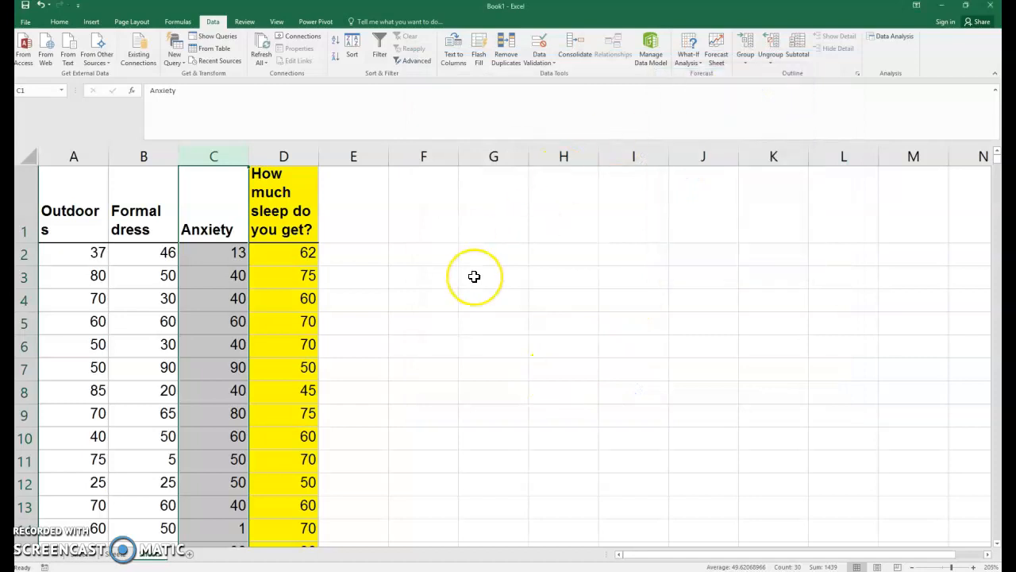
{"action": "mouse_move", "coordinate": [479, 273]}
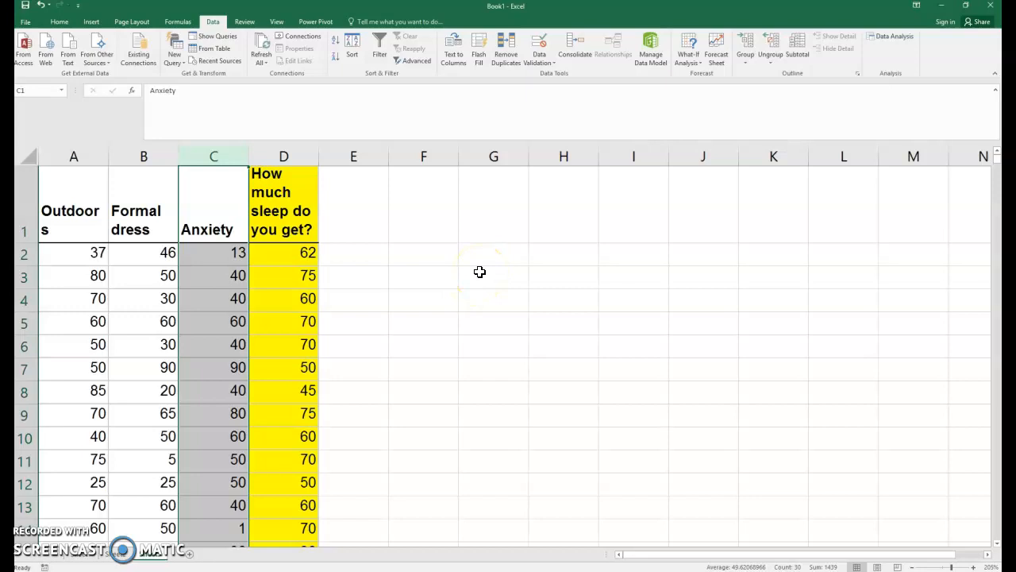
{"action": "mouse_move", "coordinate": [893, 60]}
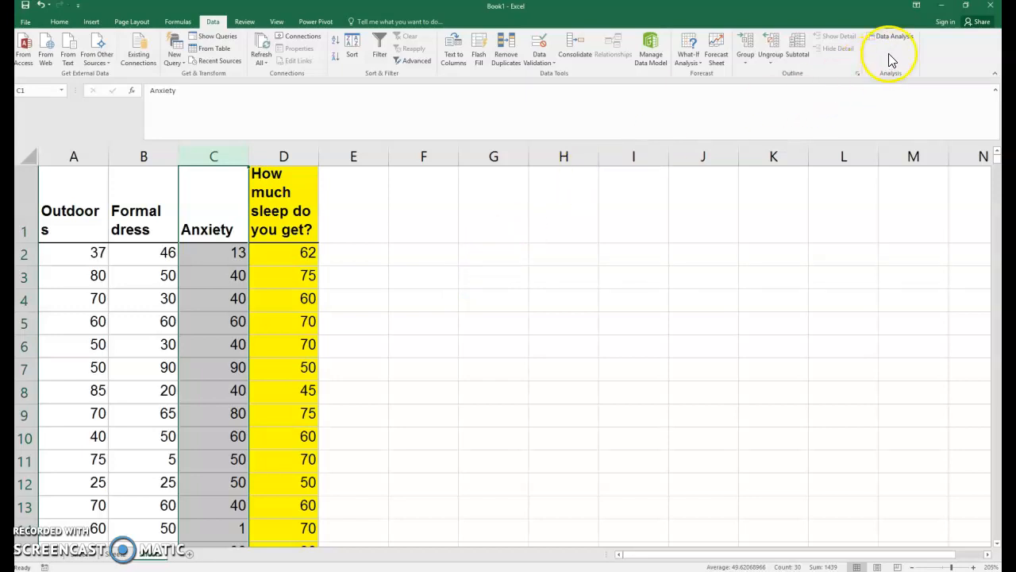
- Run a Regression with Y range D1:D30, X range C1:C30 and Labels ticked, output on a new sheet
{"action": "left_click", "coordinate": [891, 37]}
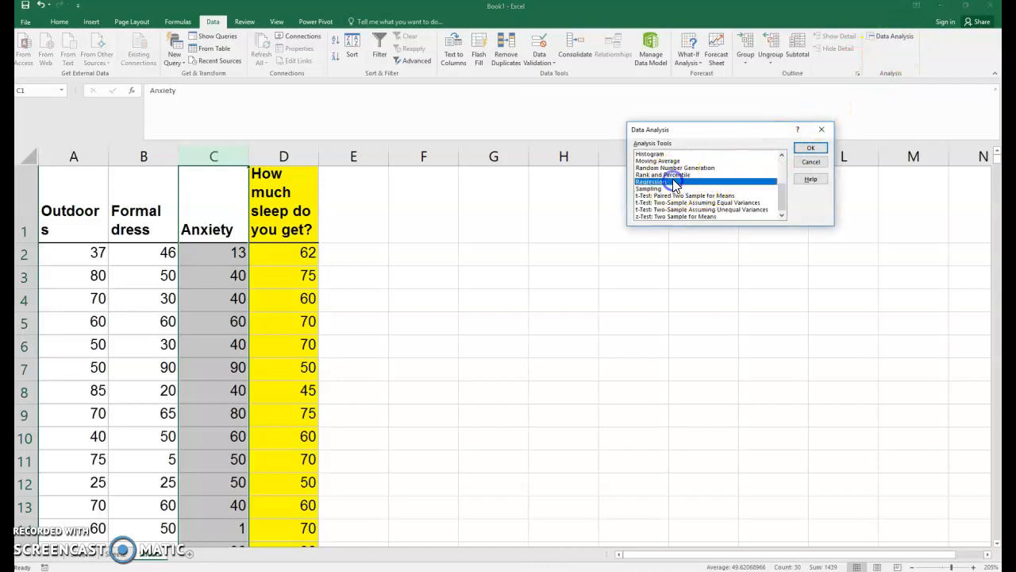
{"action": "left_click", "coordinate": [809, 146]}
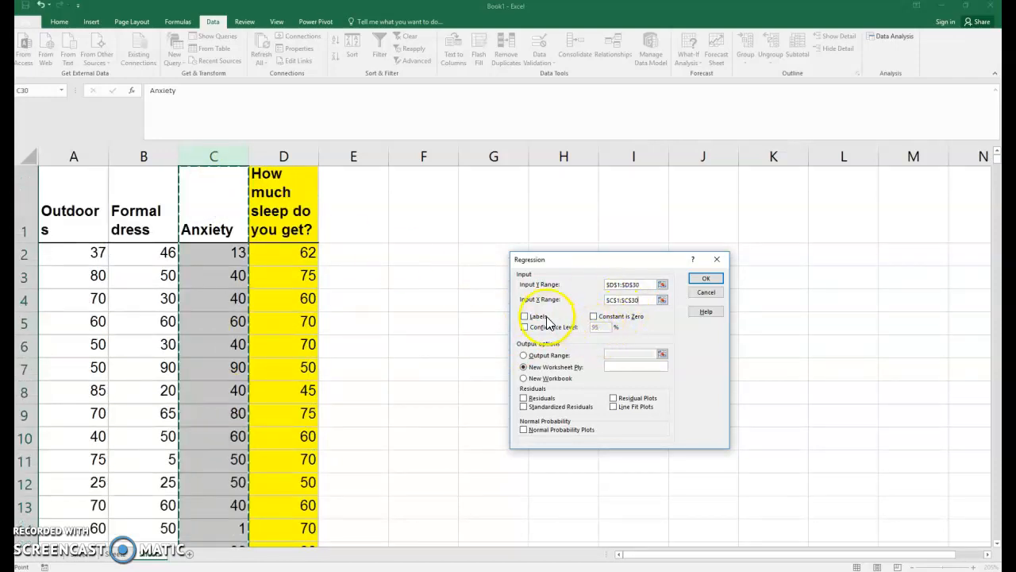
{"action": "mouse_move", "coordinate": [491, 300]}
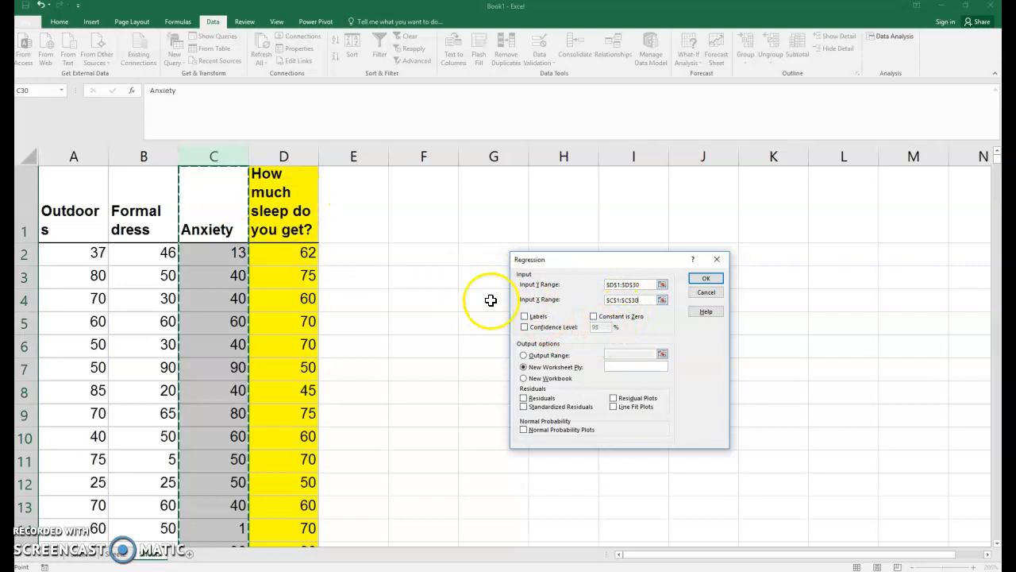
{"action": "left_click", "coordinate": [524, 315]}
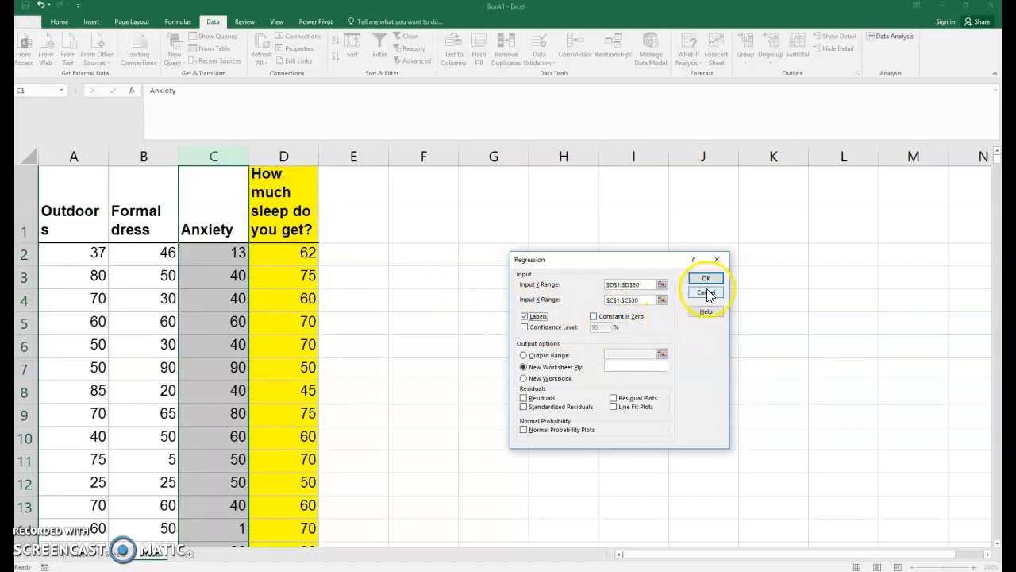
{"action": "left_click", "coordinate": [704, 278]}
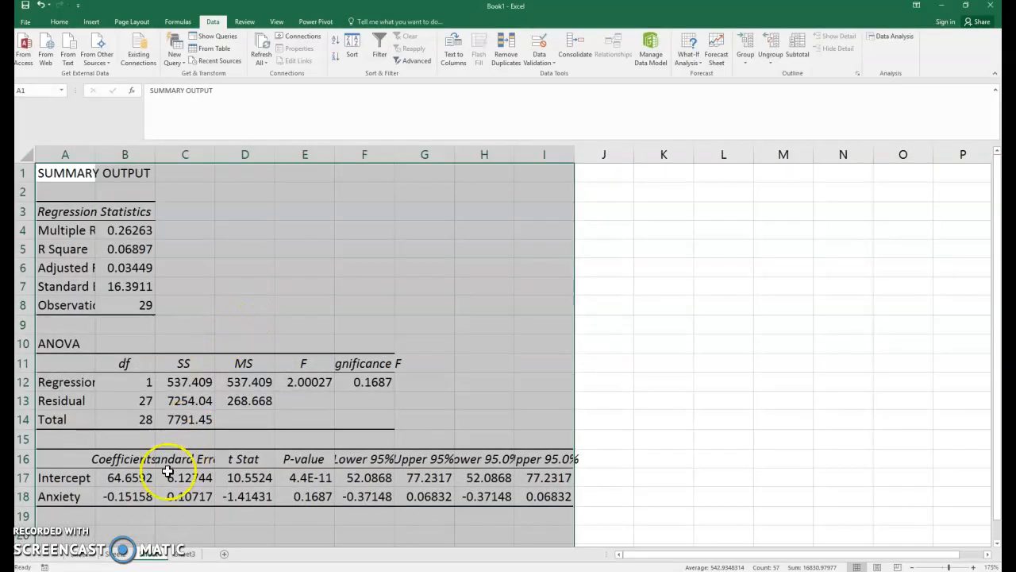
- Review the Intercept and Anxiety coefficients in the simple regression summary output
{"action": "left_click", "coordinate": [123, 477]}
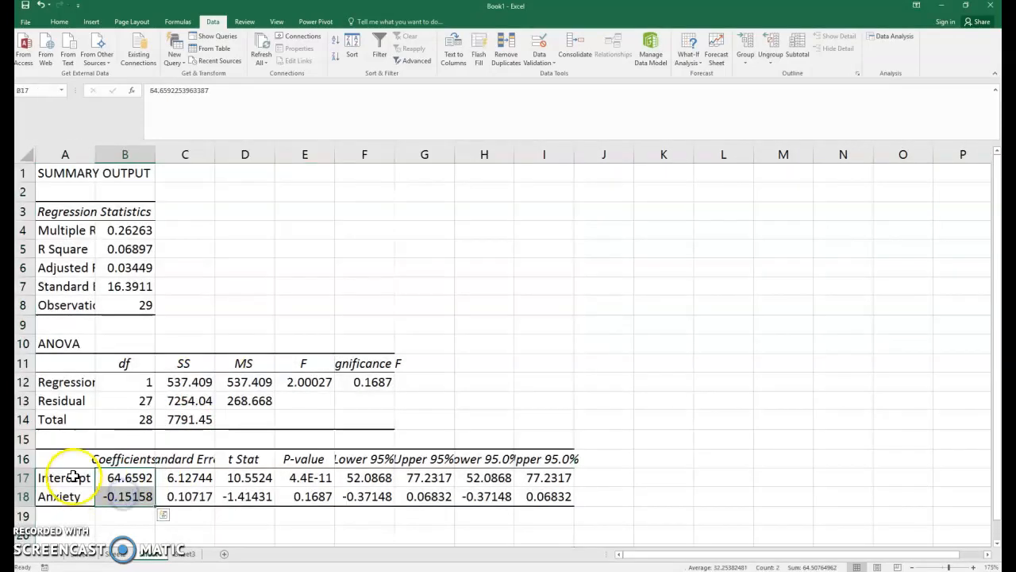
{"action": "left_click", "coordinate": [65, 476]}
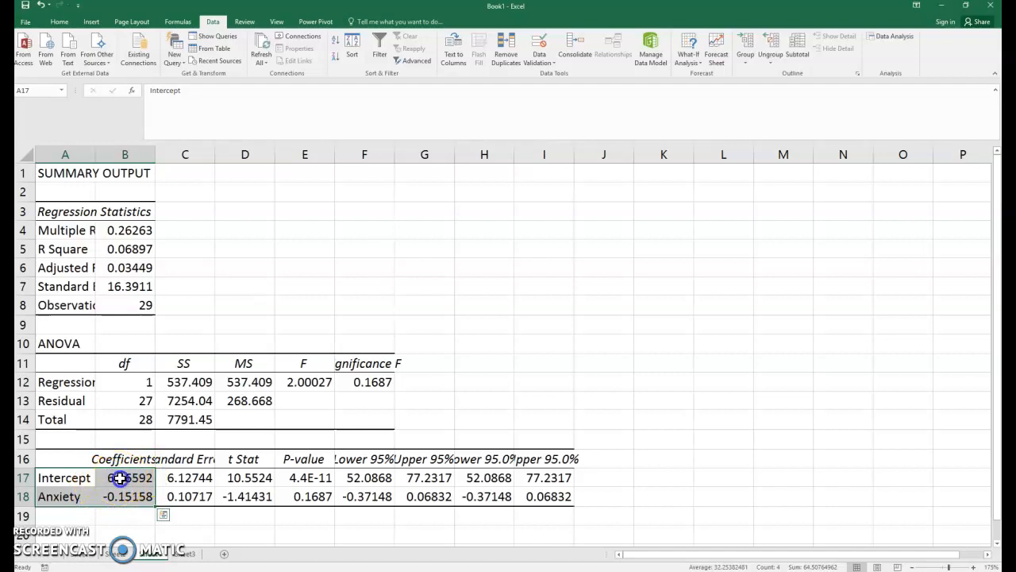
{"action": "left_click", "coordinate": [124, 476]}
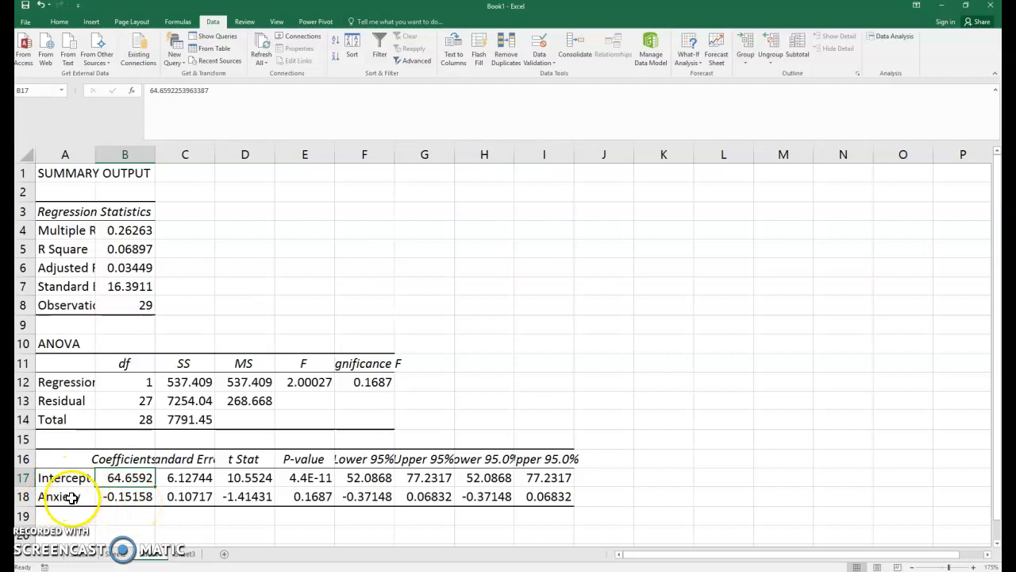
{"action": "left_click", "coordinate": [124, 495]}
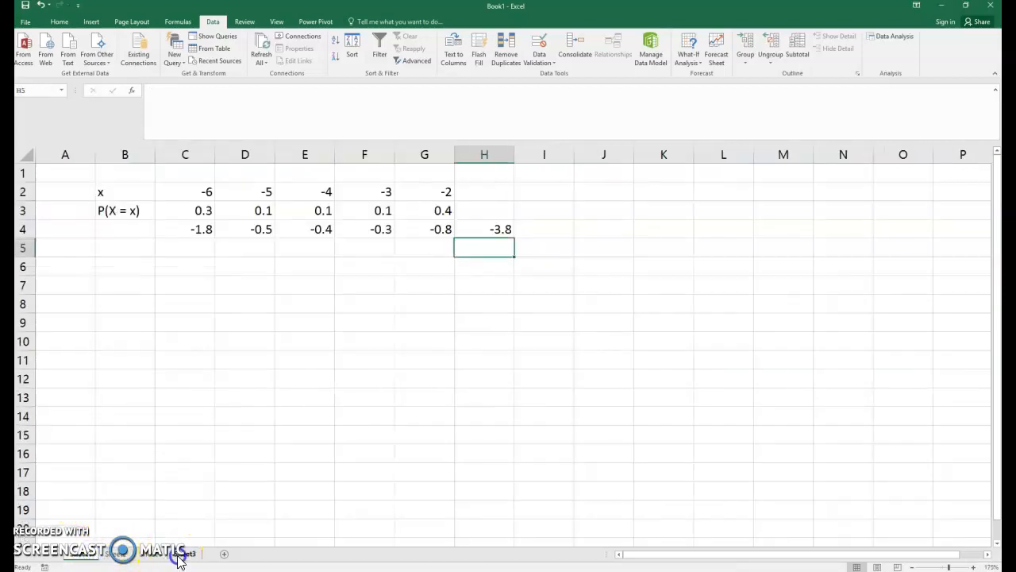
- Insert a scatter chart of columns C:D on the survey sheet and add a linear trendline
{"action": "left_click", "coordinate": [184, 553]}
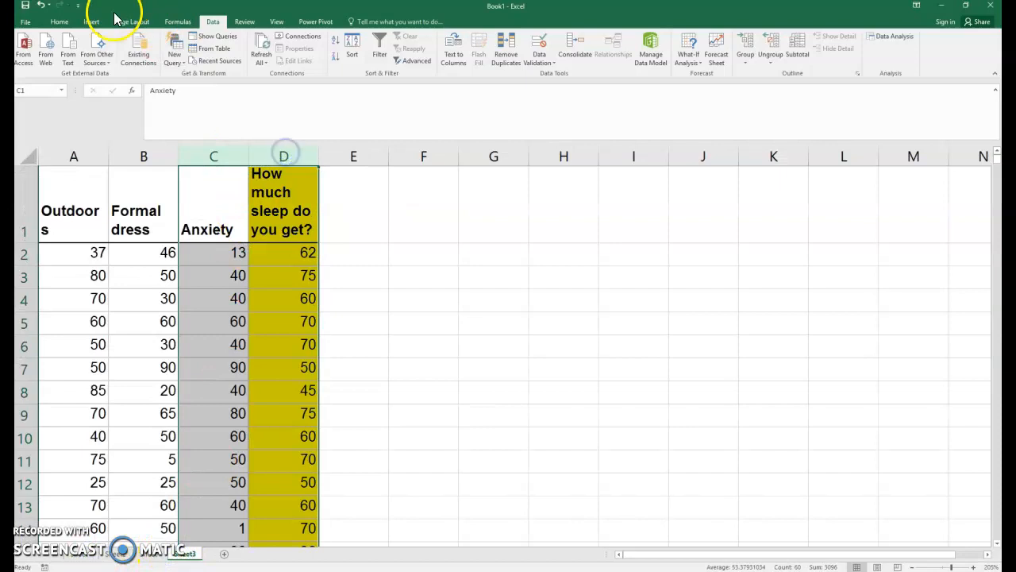
{"action": "left_click", "coordinate": [431, 48]}
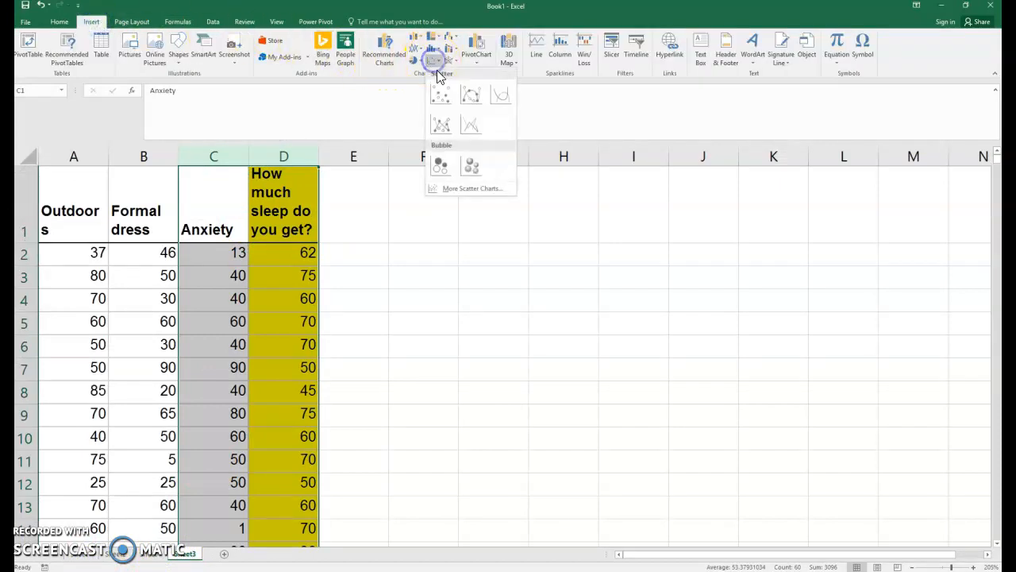
{"action": "left_click", "coordinate": [441, 95]}
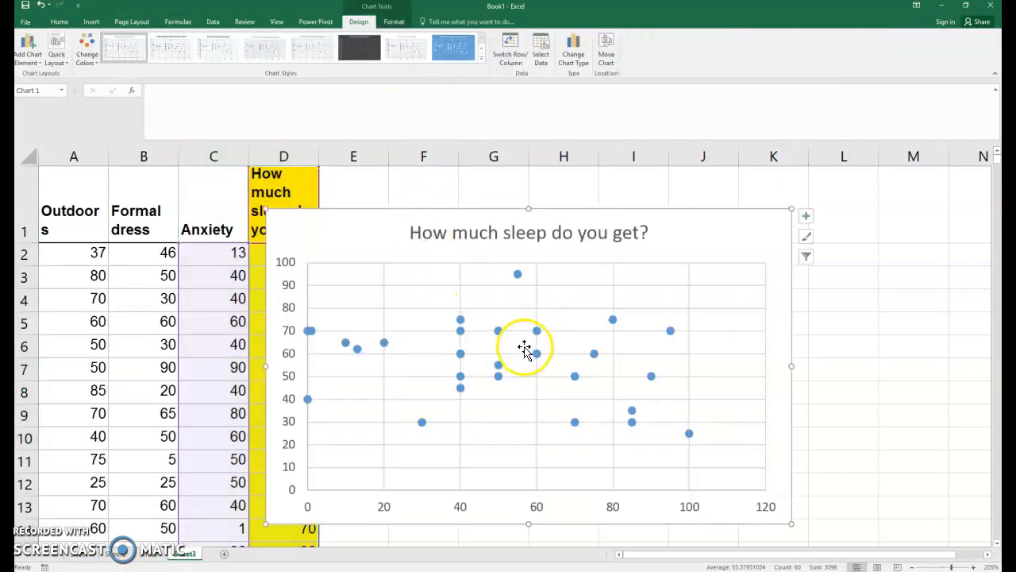
{"action": "left_click", "coordinate": [501, 332]}
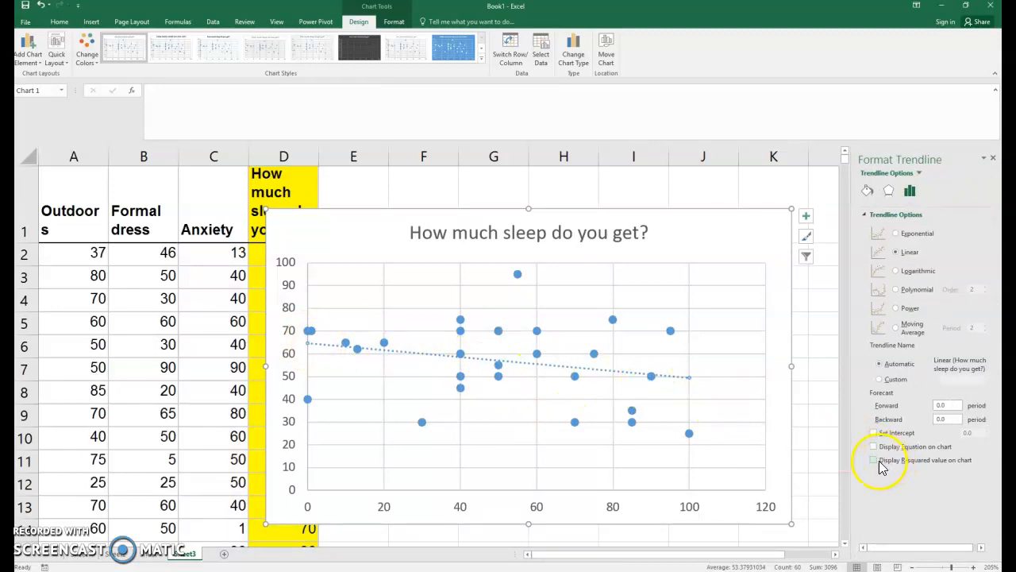
- Display the trendline's R² value (0.069) on the scatter chart
{"action": "left_click", "coordinate": [874, 460]}
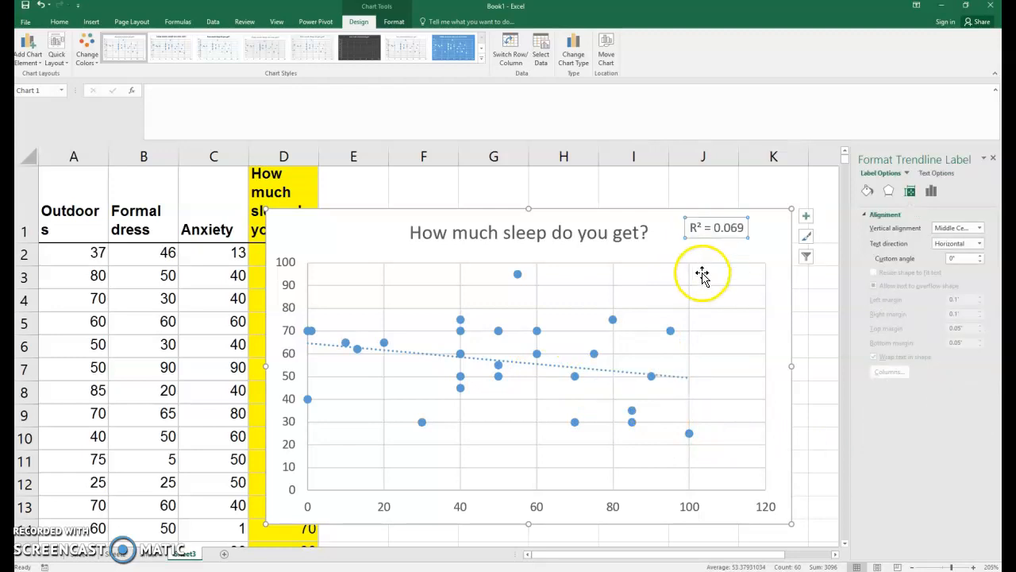
{"action": "mouse_move", "coordinate": [721, 252]}
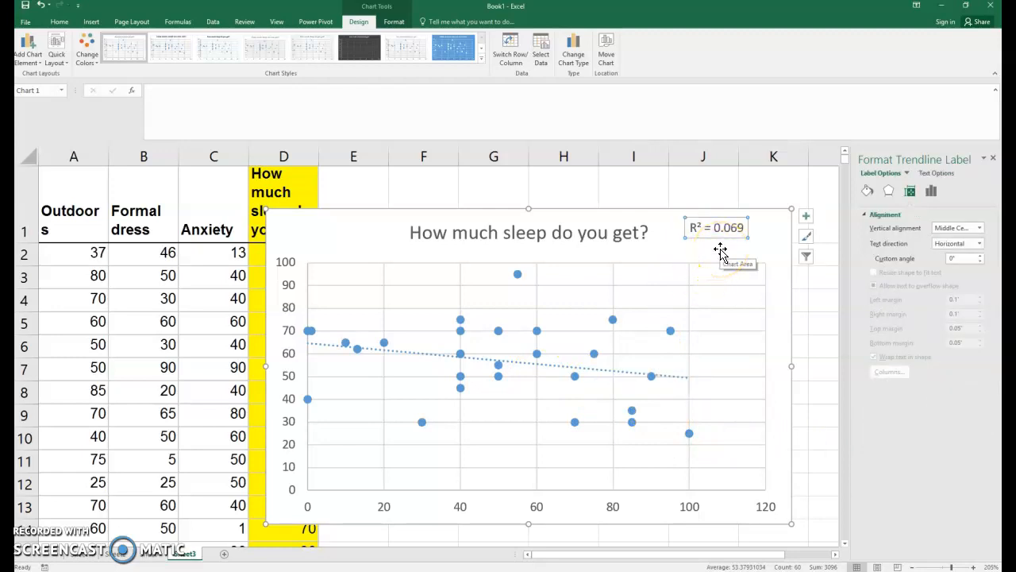
{"action": "mouse_move", "coordinate": [589, 340]}
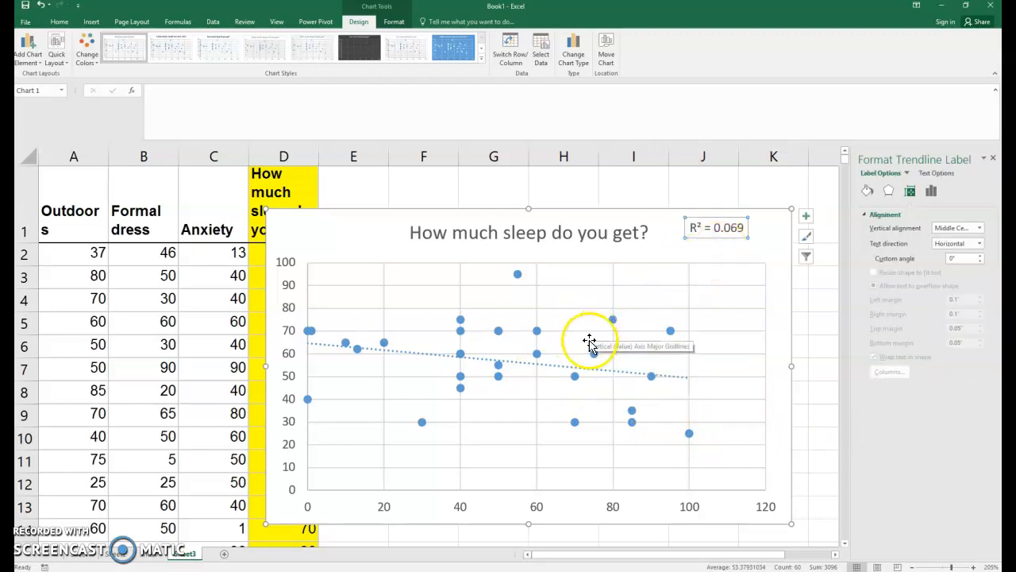
{"action": "mouse_move", "coordinate": [540, 484]}
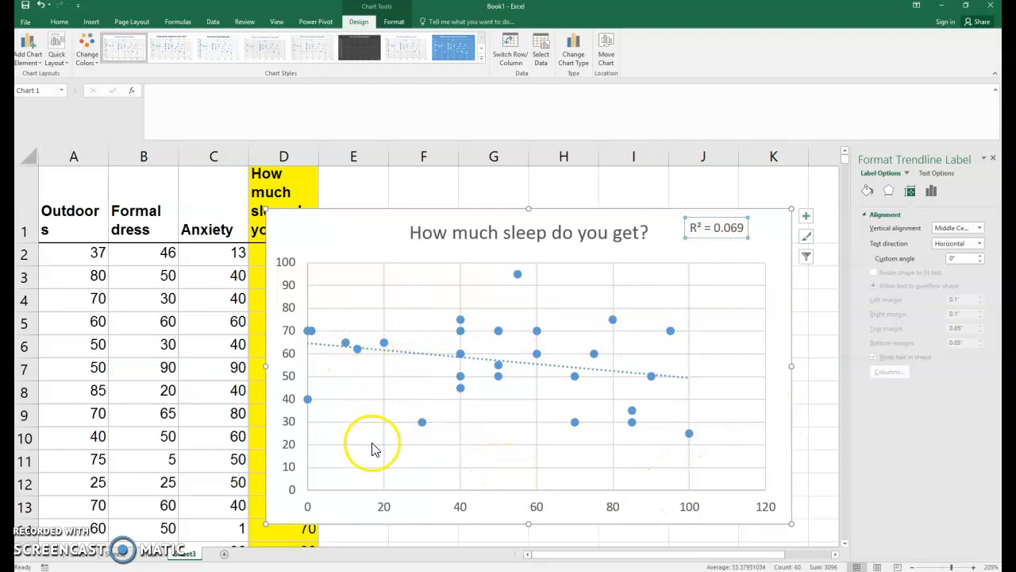
{"action": "mouse_move", "coordinate": [219, 288]}
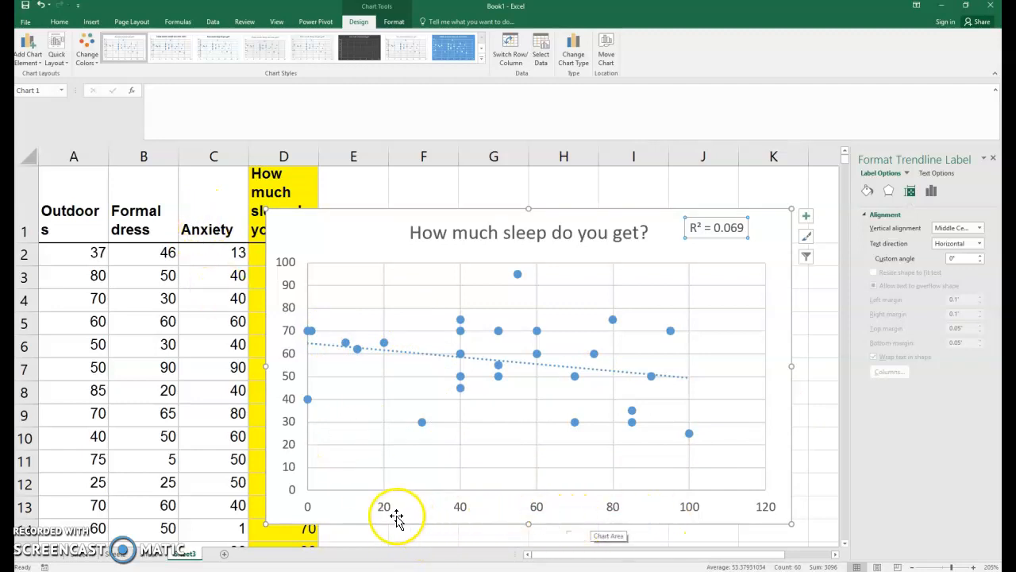
{"action": "mouse_move", "coordinate": [593, 523]}
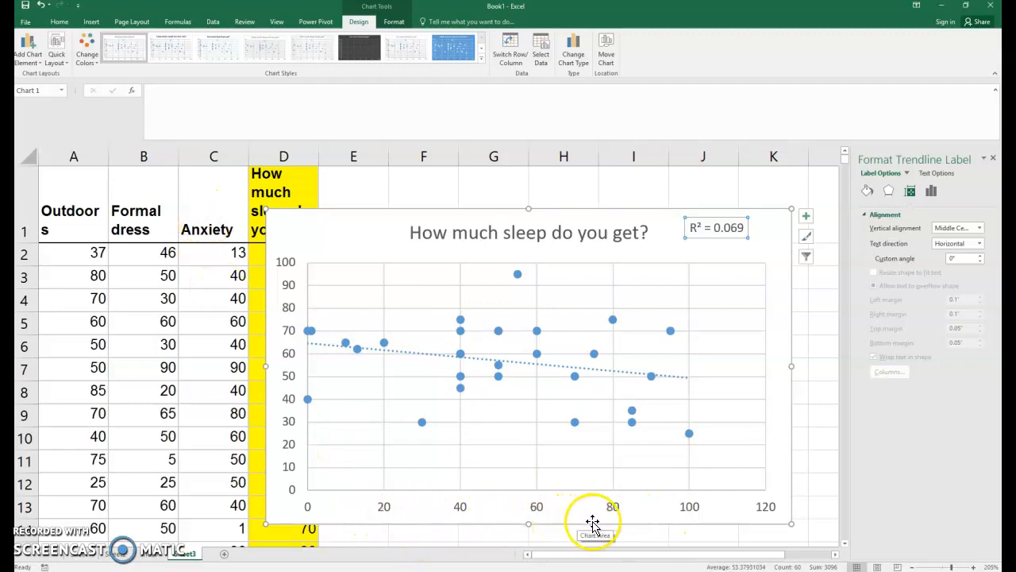
{"action": "mouse_move", "coordinate": [488, 474]}
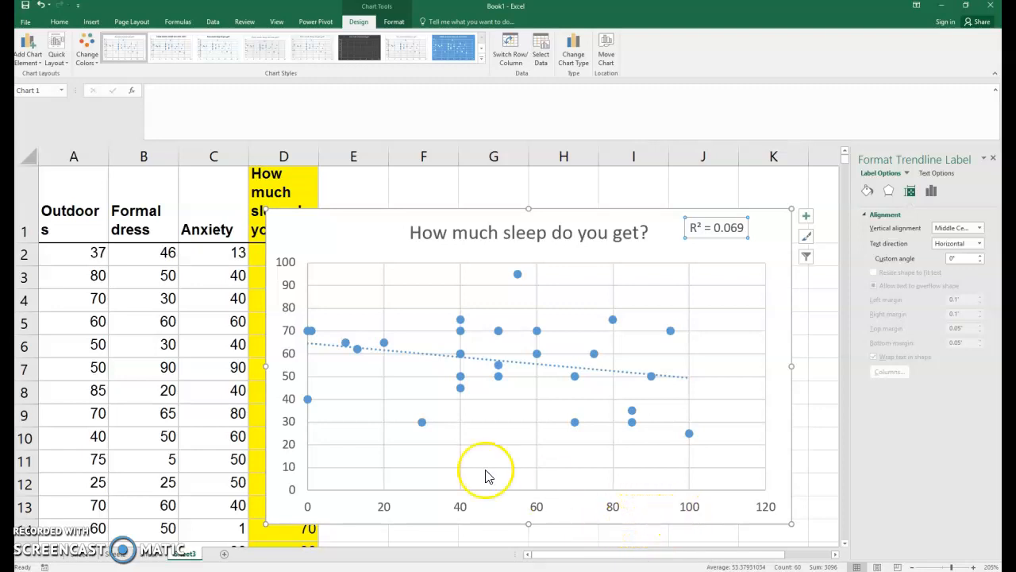
{"action": "mouse_move", "coordinate": [316, 367]}
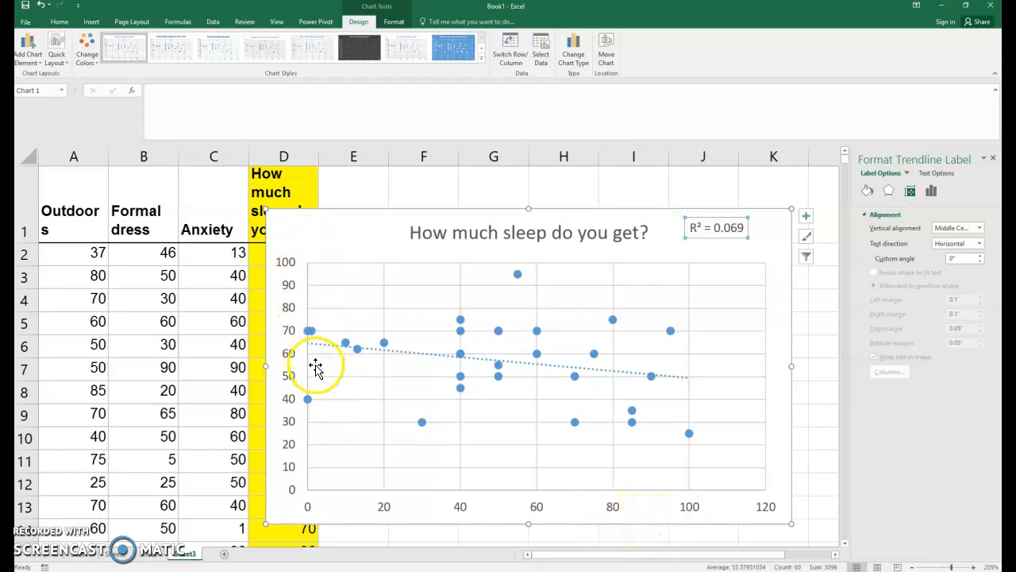
{"action": "mouse_move", "coordinate": [316, 369]}
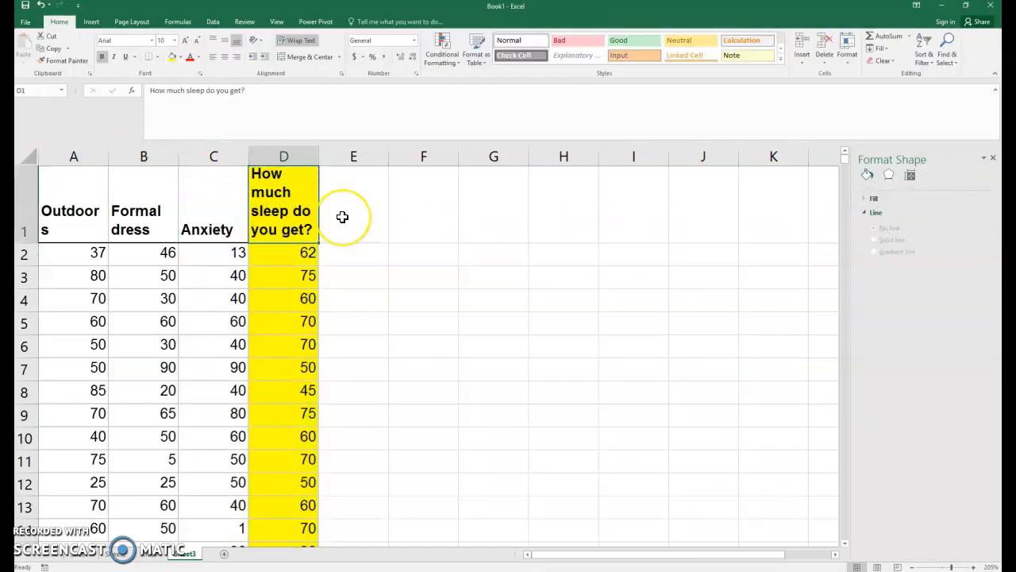
{"action": "mouse_move", "coordinate": [404, 219]}
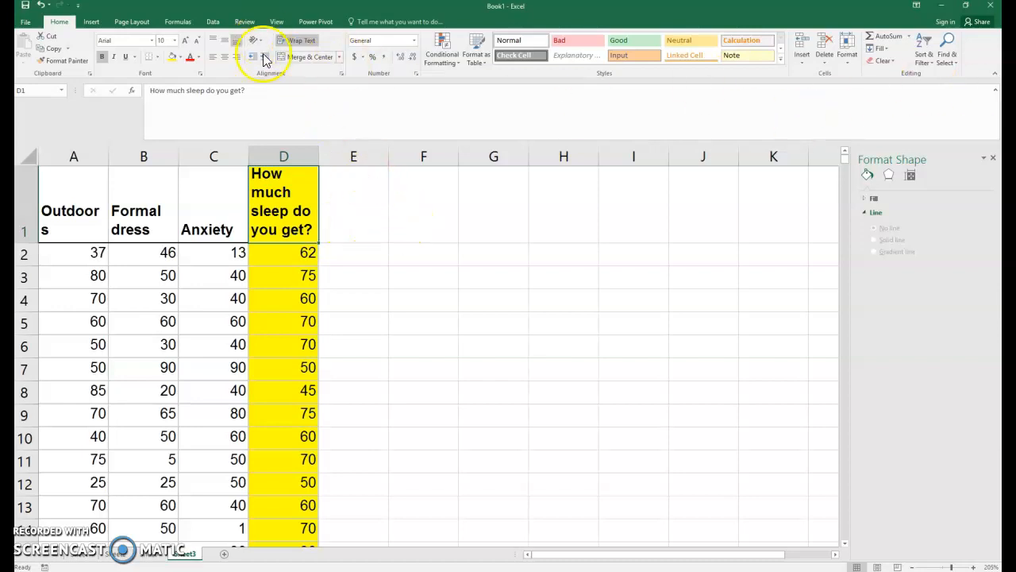
- Run a Regression with Y range D1:D30, X range A1:C30, Labels, output on a new worksheet
{"action": "left_click", "coordinate": [213, 22]}
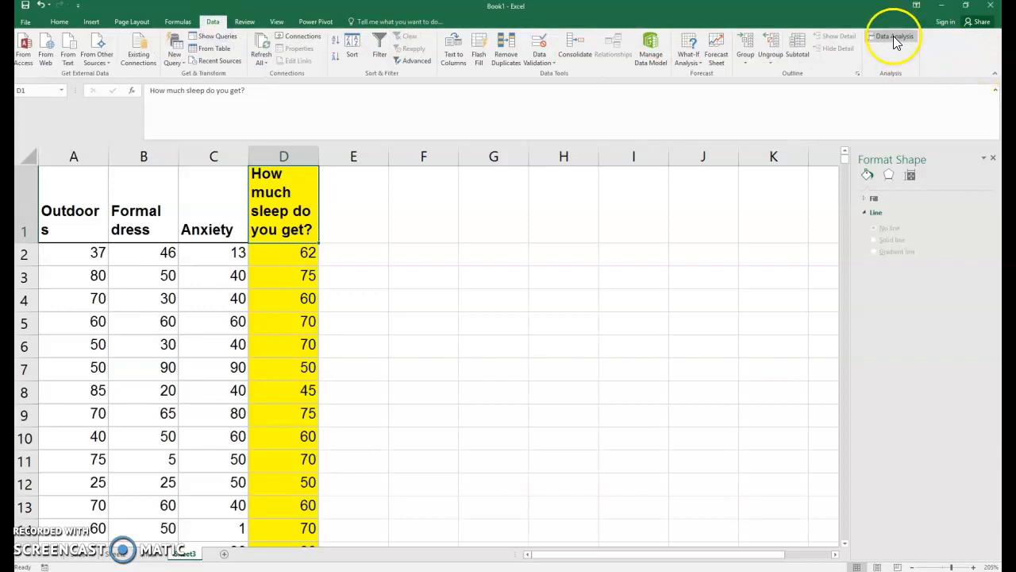
{"action": "left_click", "coordinate": [895, 37]}
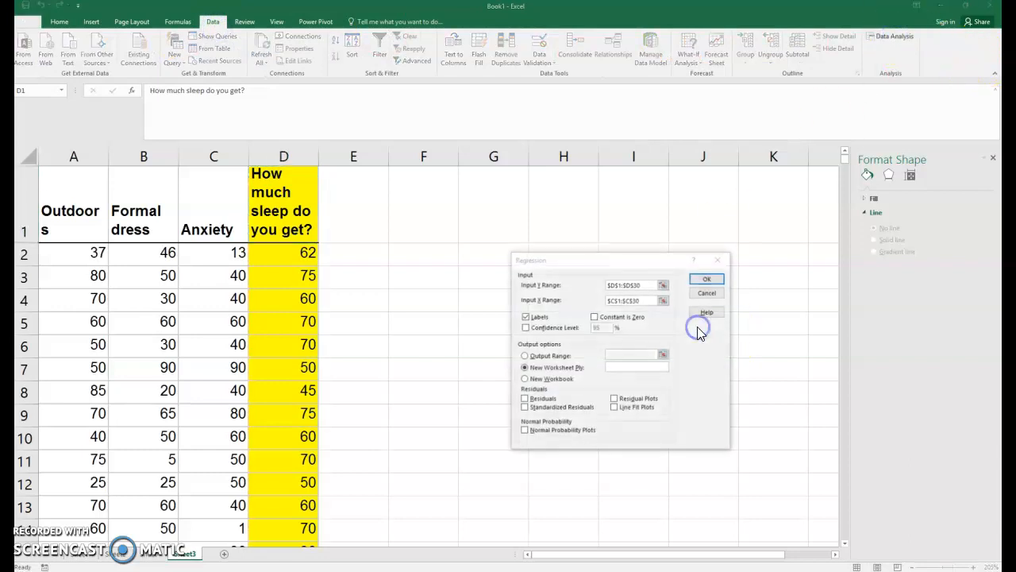
{"action": "left_click", "coordinate": [664, 284]}
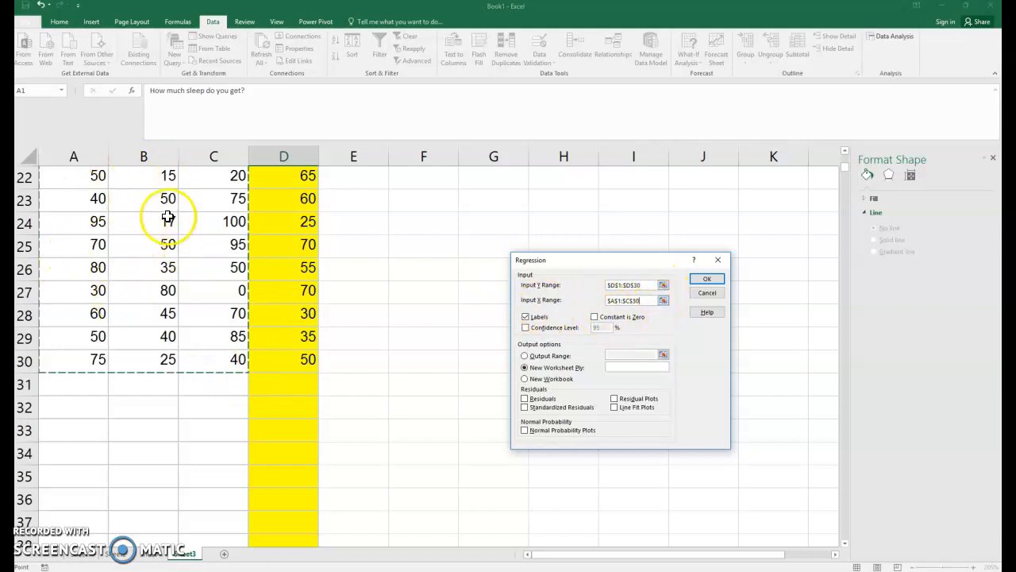
{"action": "left_click", "coordinate": [705, 280]}
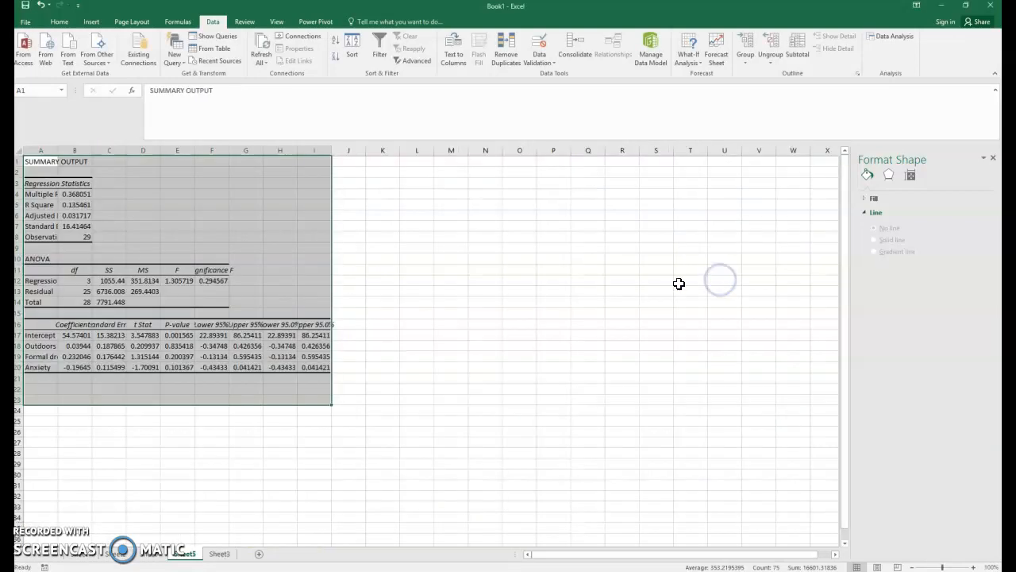
{"action": "mouse_move", "coordinate": [262, 352]}
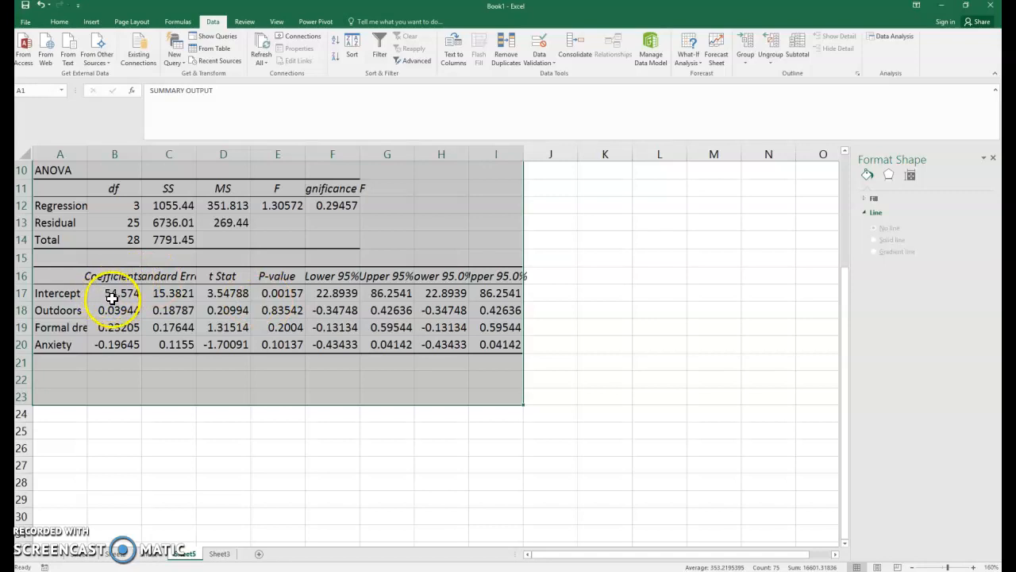
{"action": "left_click", "coordinate": [114, 292]}
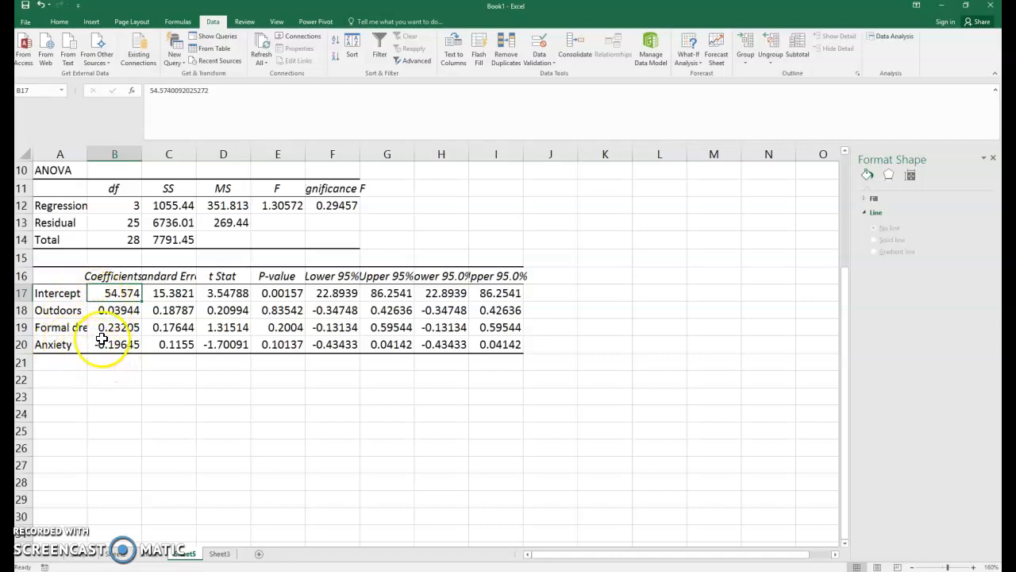
{"action": "mouse_move", "coordinate": [111, 301]}
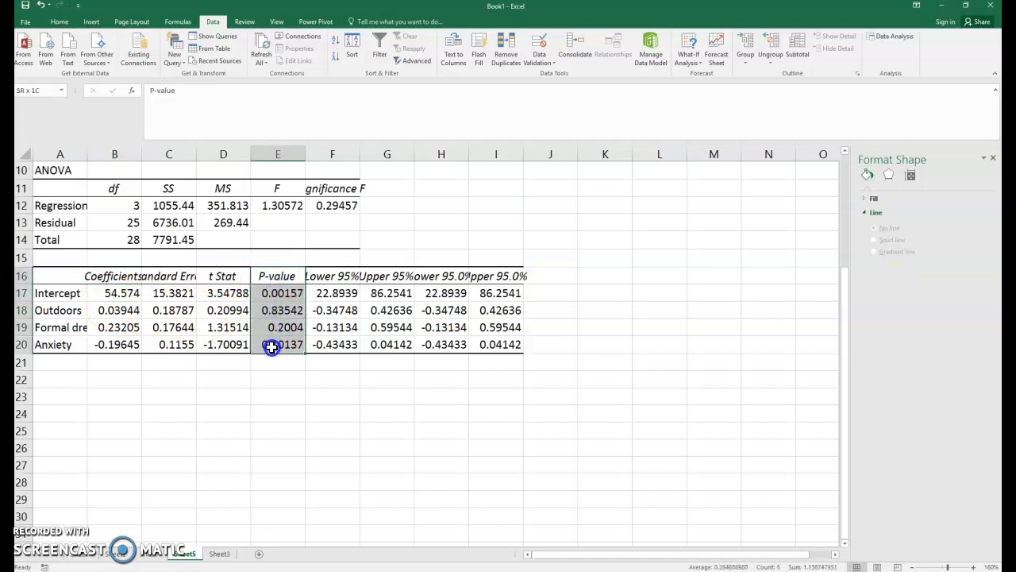
{"action": "left_click", "coordinate": [277, 310]}
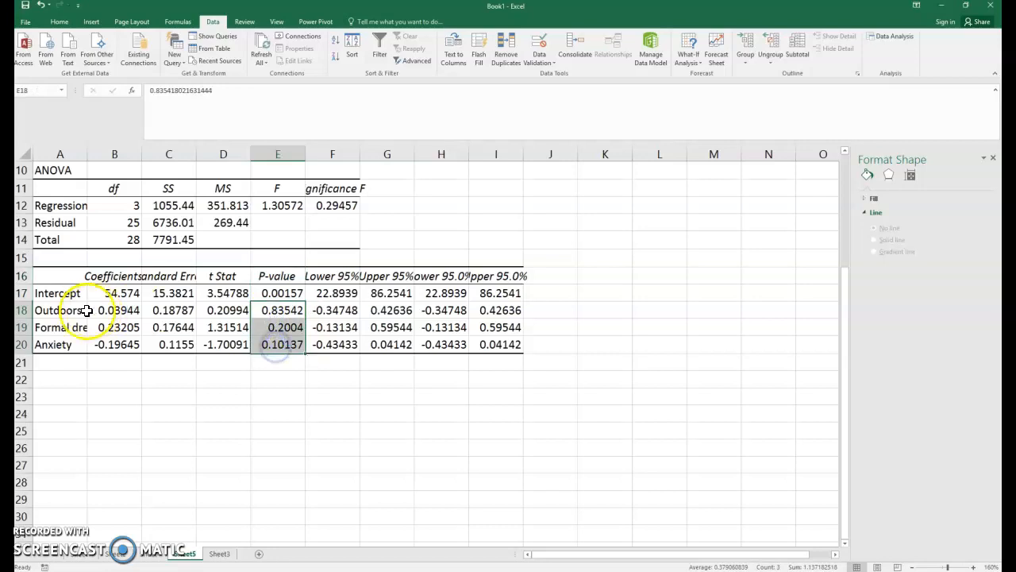
{"action": "mouse_move", "coordinate": [93, 362]}
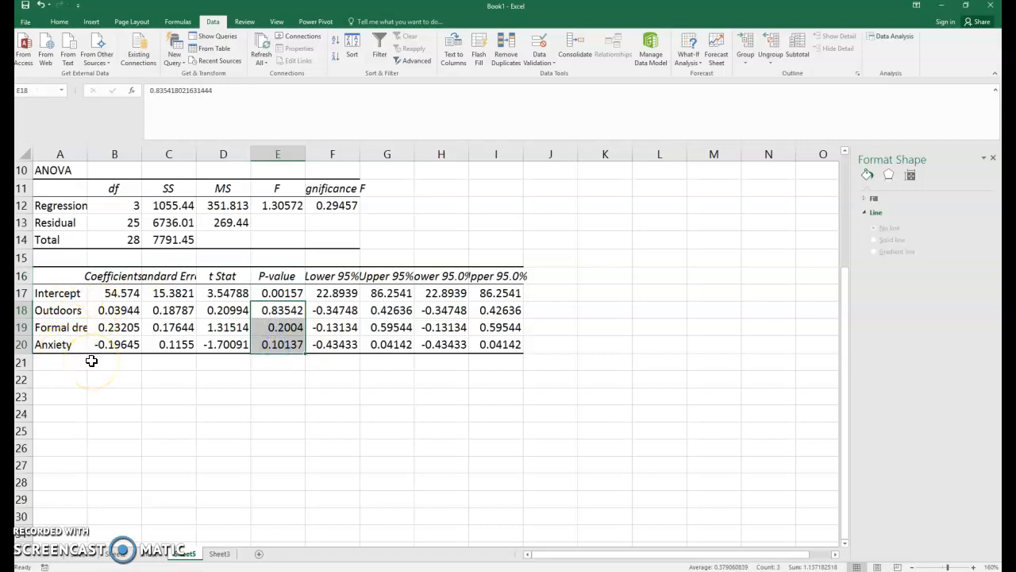